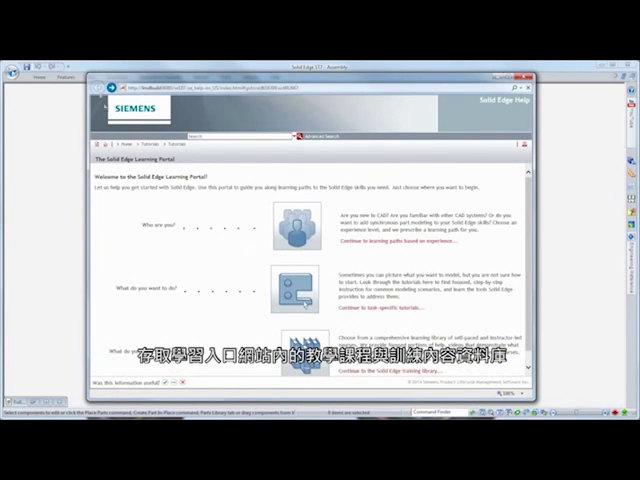
- Open the Solid Edge training course library and scroll through its listings
click(371, 367)
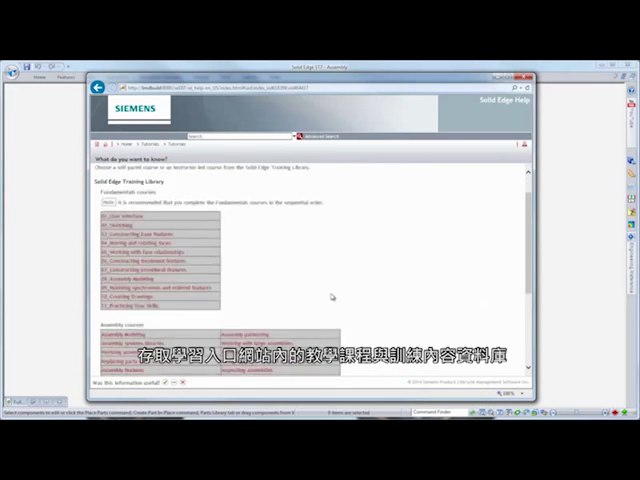
scroll(down, 3)
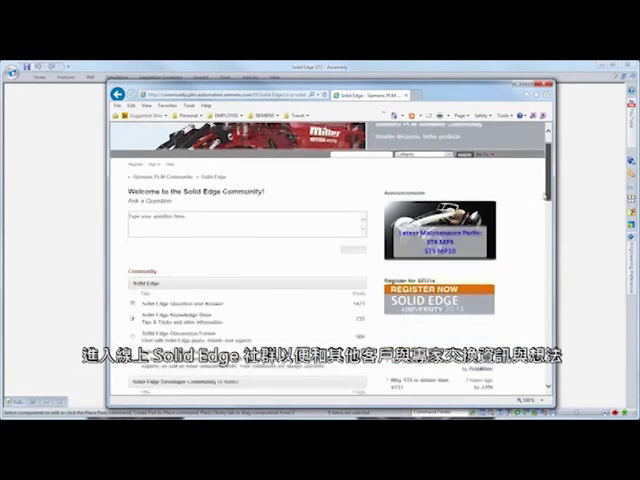
scroll(down, 3)
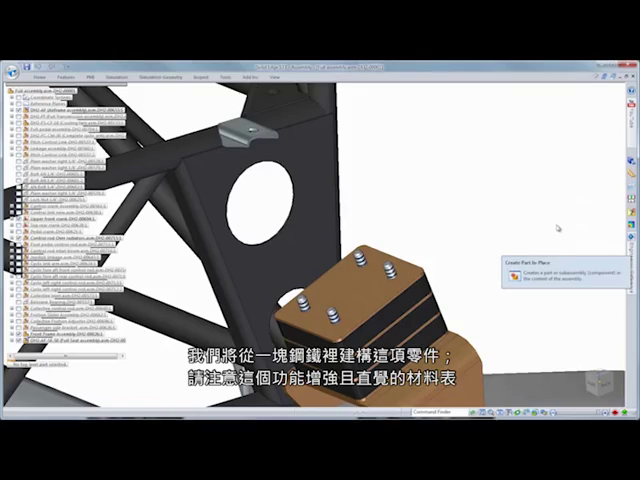
- Create a new part in place in the helicopter assembly and assign it Steel
click(510, 270)
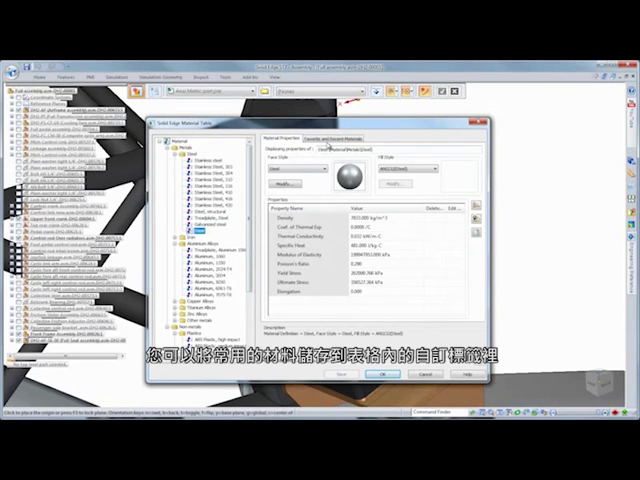
click(347, 138)
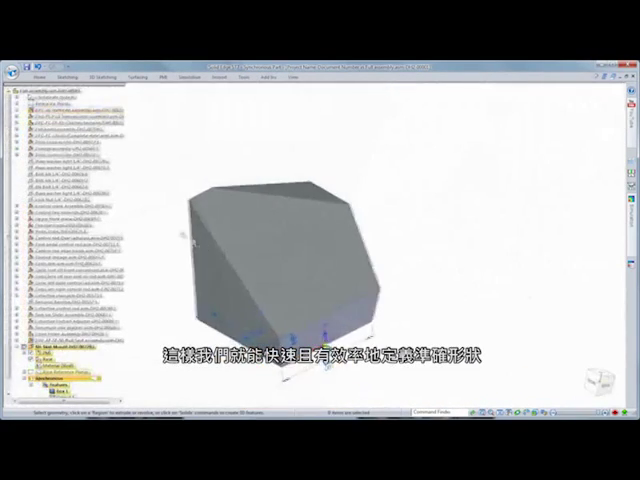
- Sketch and extrude the skid mount block with cut-off corners
click(288, 108)
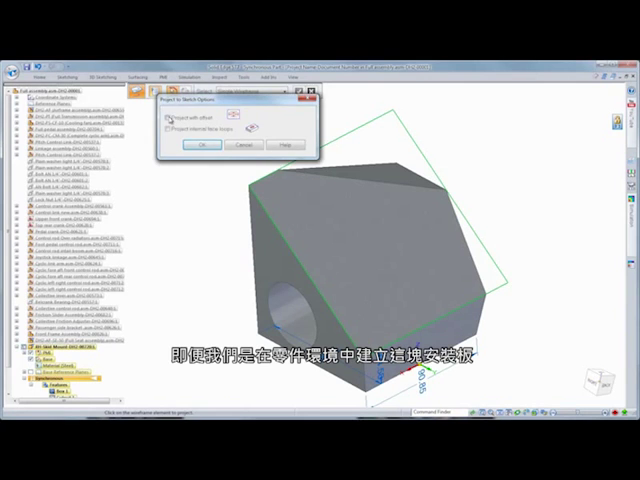
- Confirm the edge projection into the sketch and transition the part to Ordered
click(198, 145)
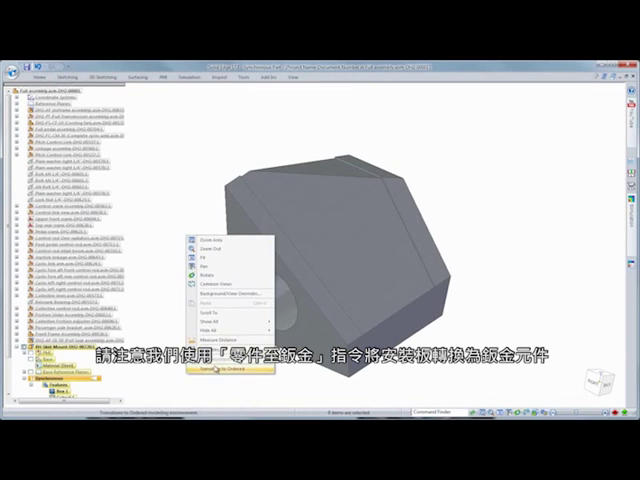
click(227, 372)
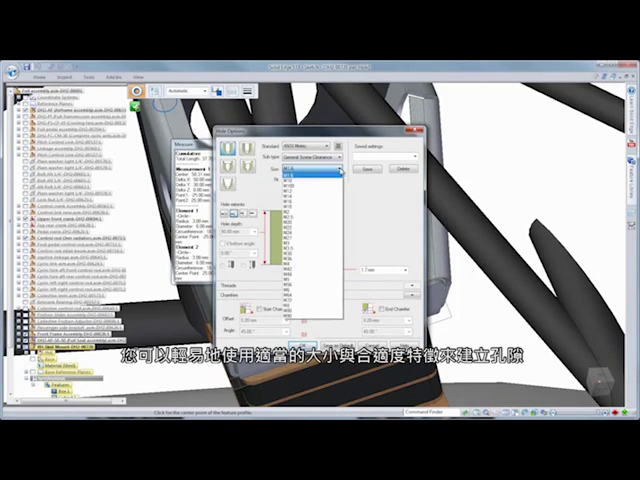
- Choose the ANSI Metric general screw-clearance hole size
click(312, 183)
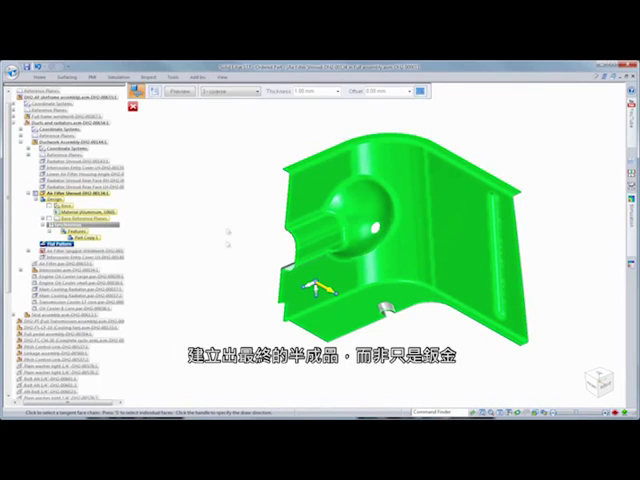
- Thin the Air Filter Shroud faces to a 1.00 mm thickness
click(225, 91)
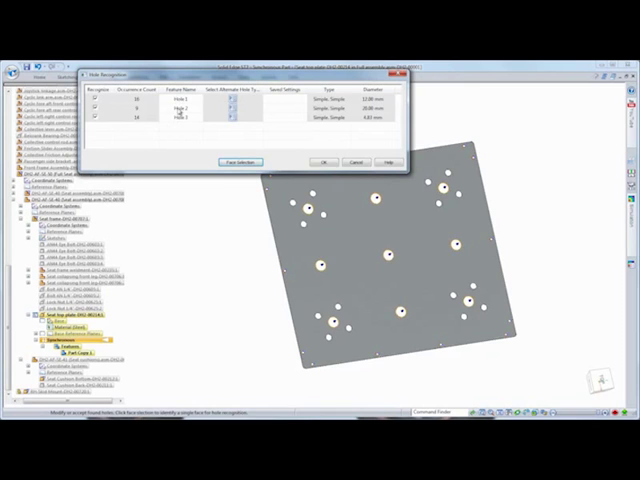
- Accept the three recognised hole groups as hole features on the seat top plate
click(323, 162)
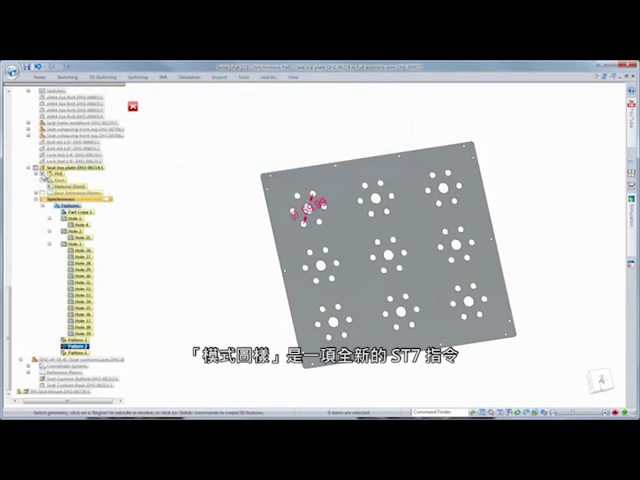